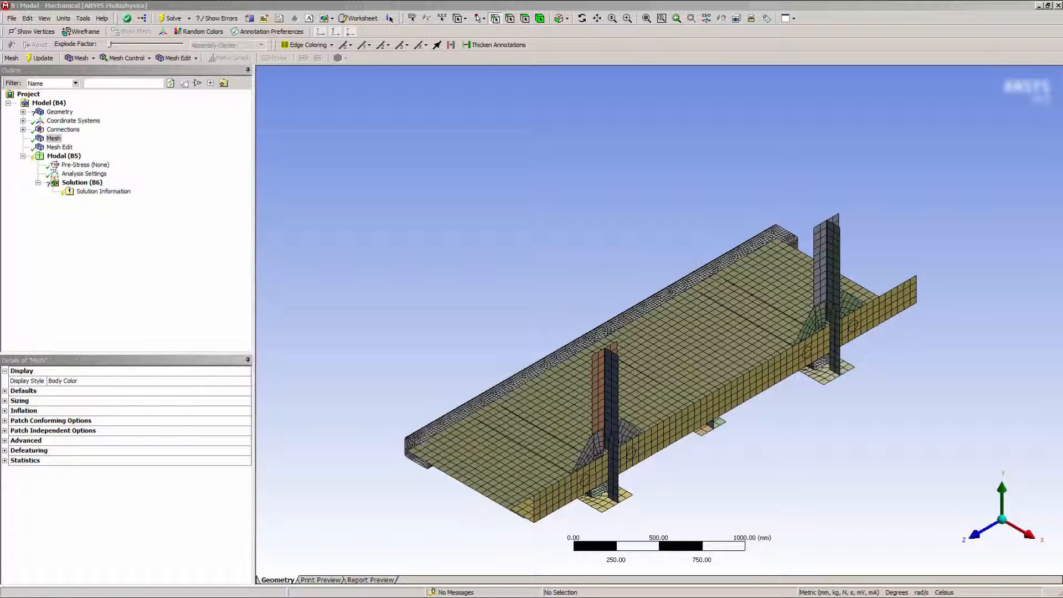
pyautogui.moveTo(1022, 447)
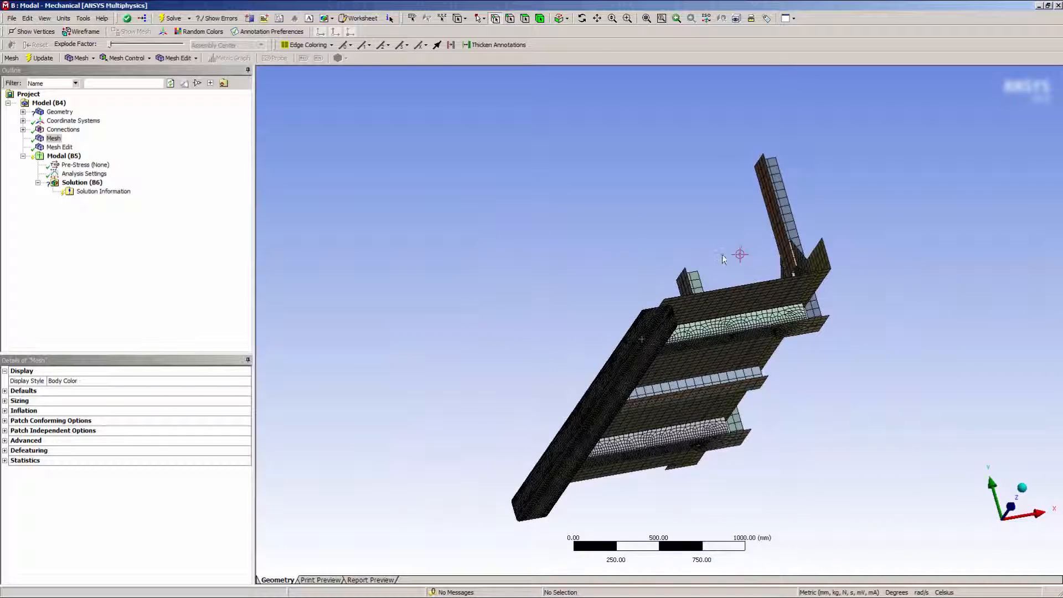
# Step: Orbit the meshed model so the underside with the stiffener ribs faces the viewer
pyautogui.click(53, 139)
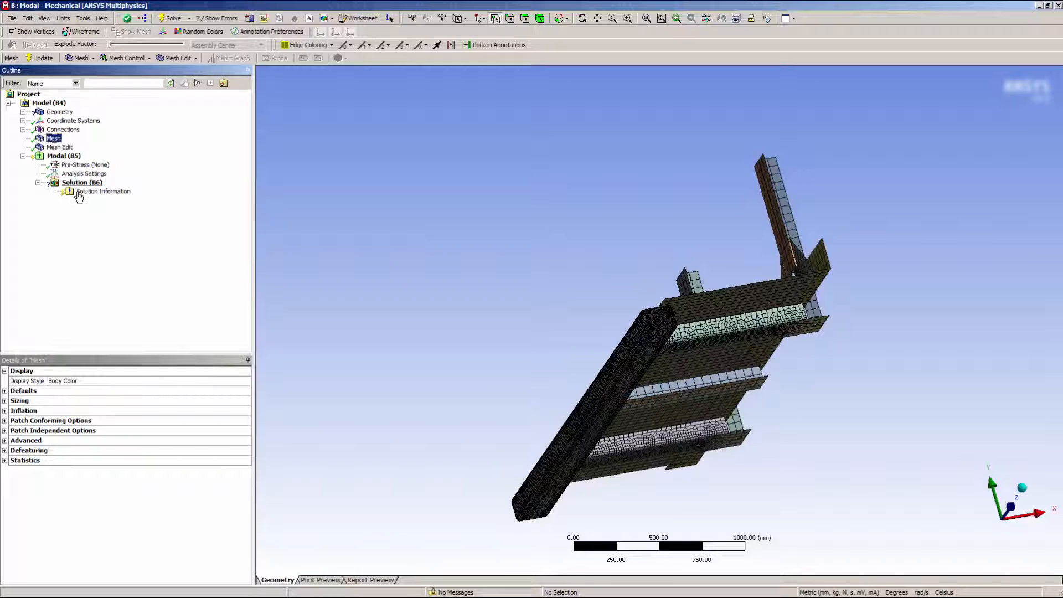
# Step: Set the mesh Display Style to Element Quality so a min–max quality legend colours the elements
pyautogui.click(245, 379)
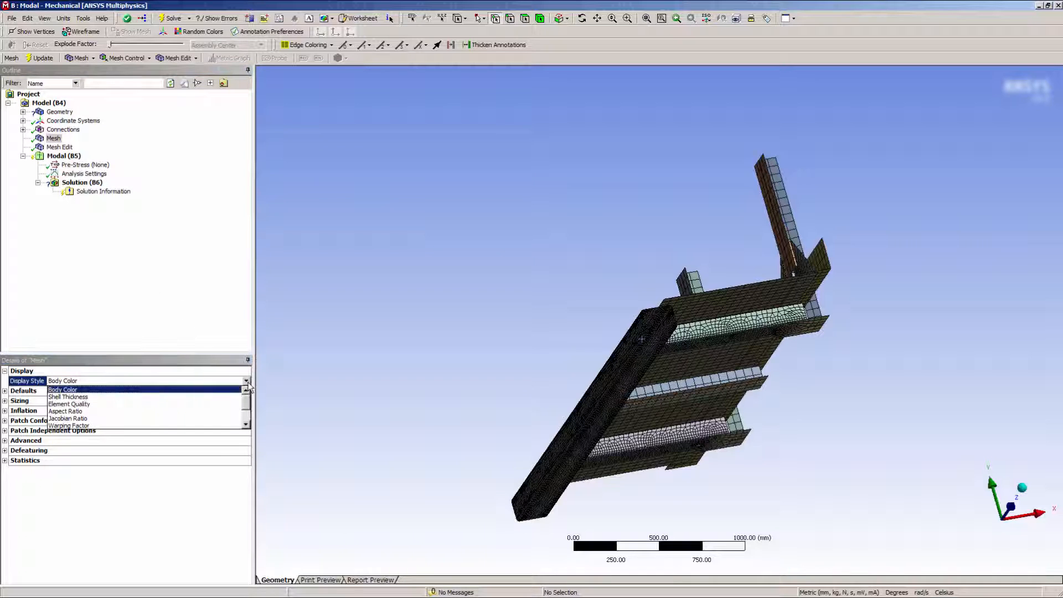
pyautogui.click(70, 403)
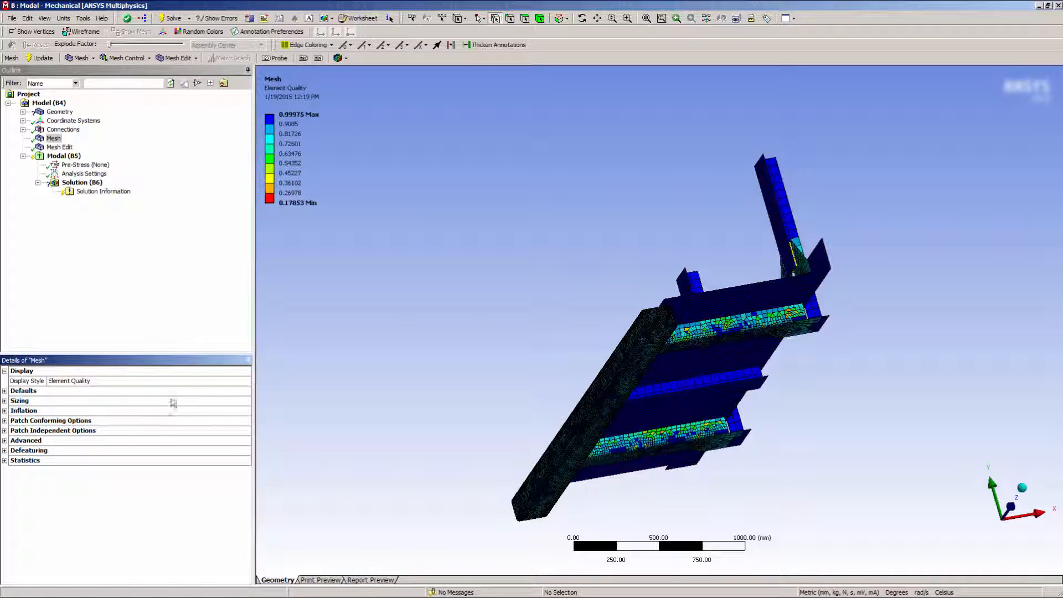
pyautogui.click(319, 57)
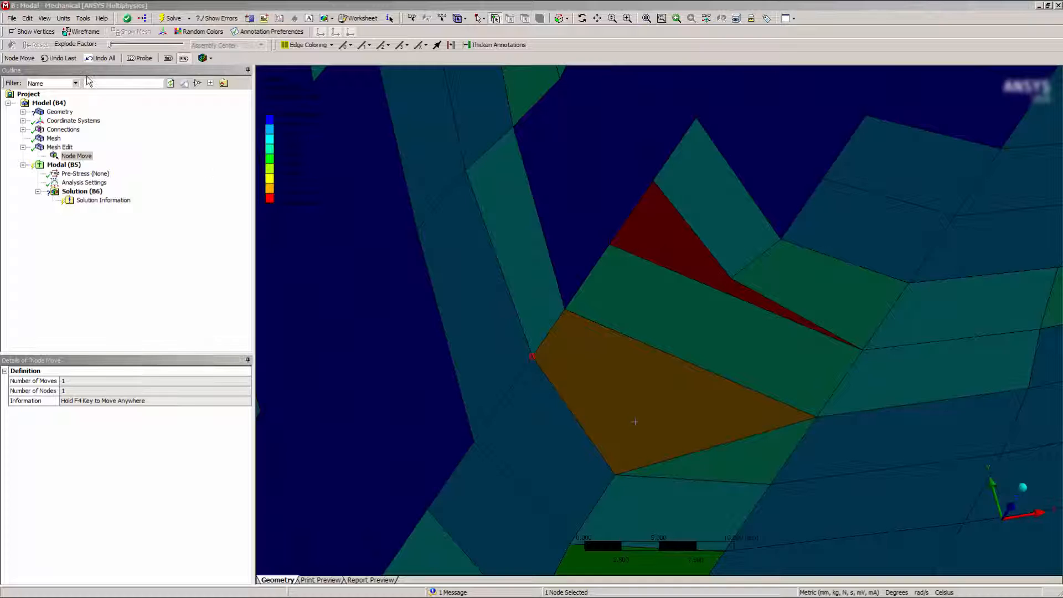
# Step: Undo the last Node Move so the move count returns to zero
pyautogui.click(59, 58)
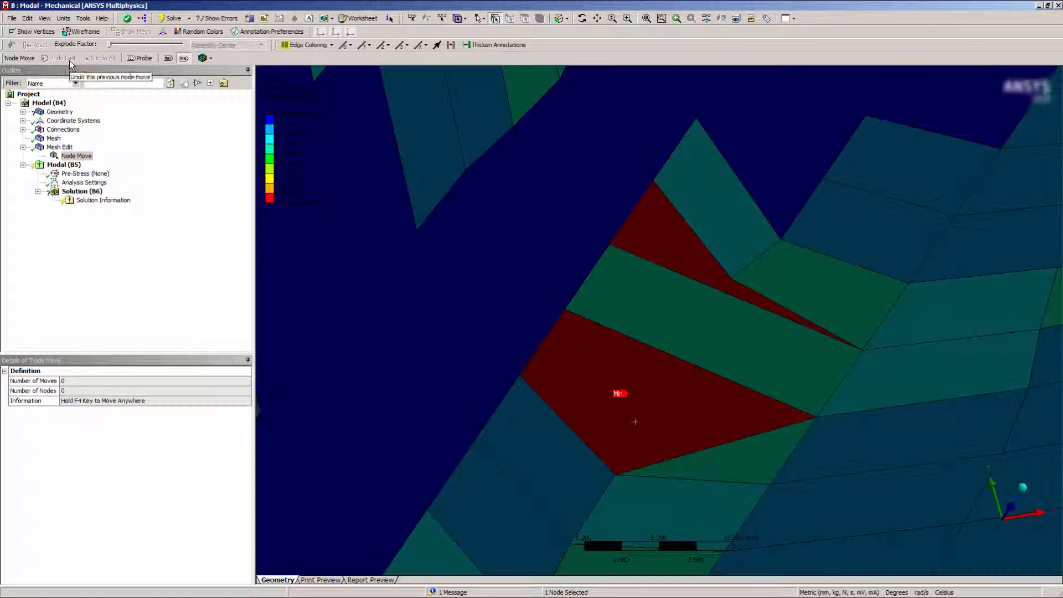
pyautogui.moveTo(106, 64)
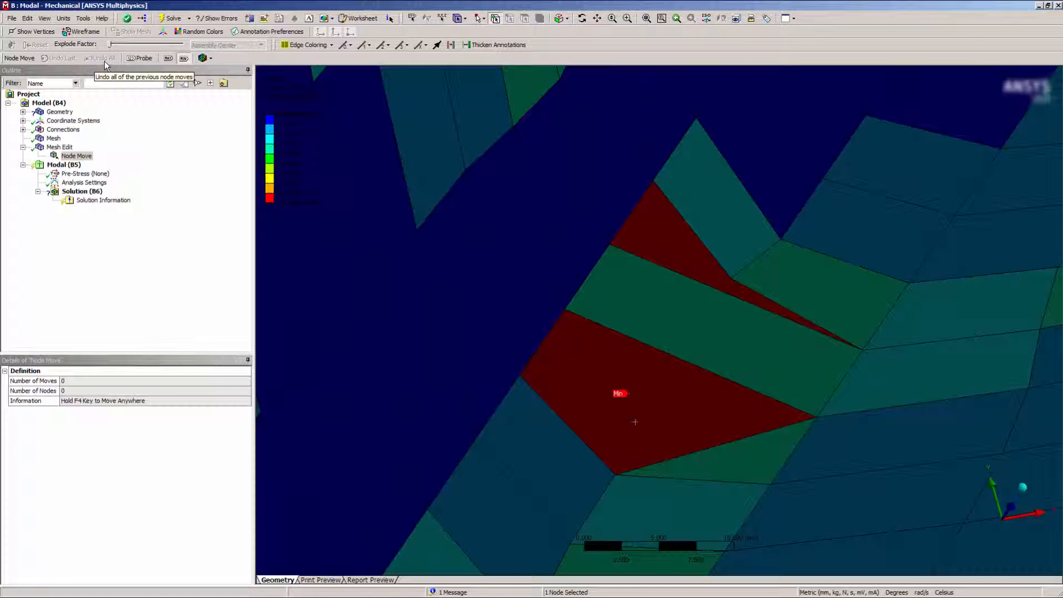